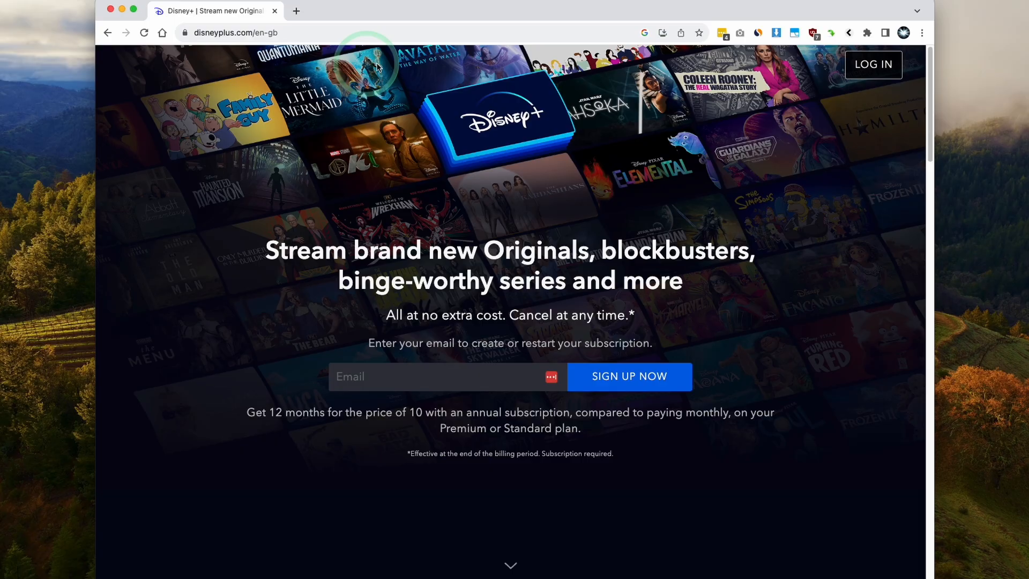
Scroll the Disney+ landing page, then start signing in with the account email.
scroll(down, 3)
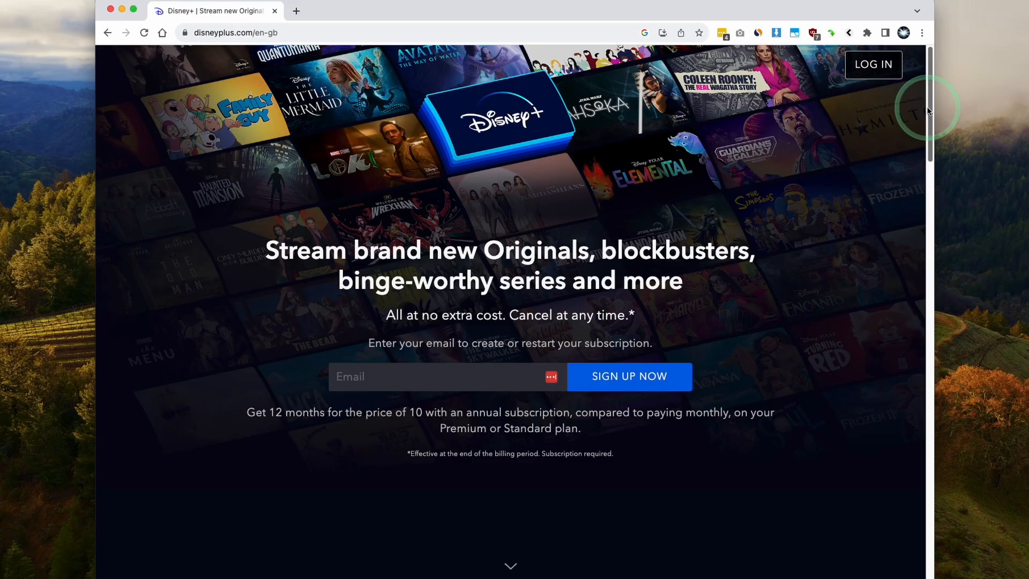
scroll(down, 3)
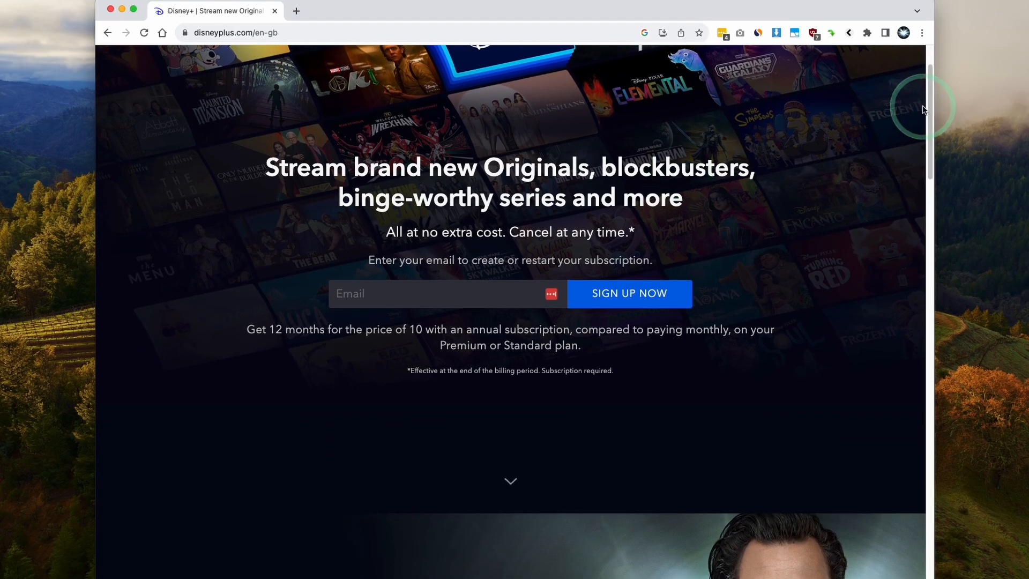
scroll(down, 3)
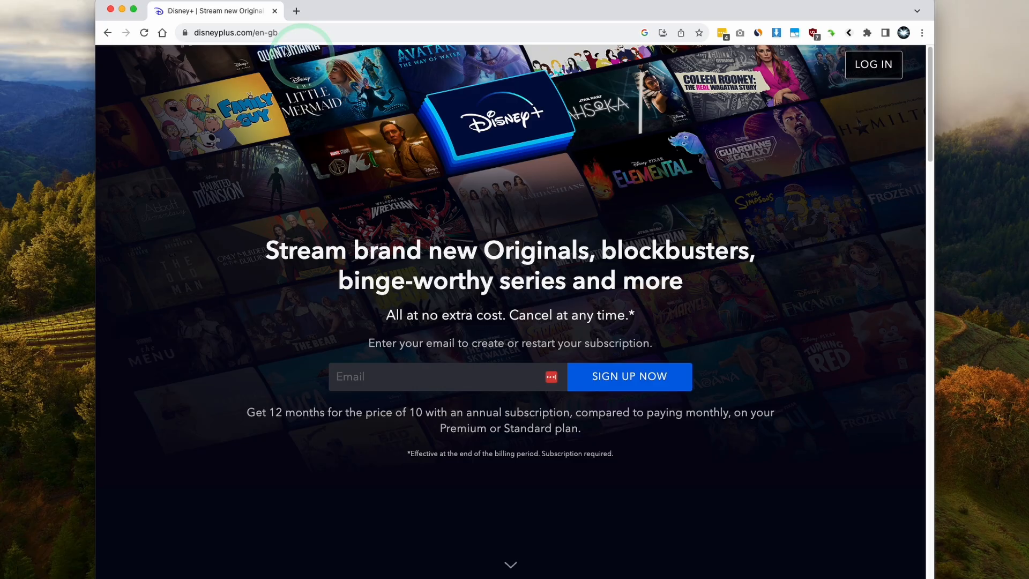
click(262, 32)
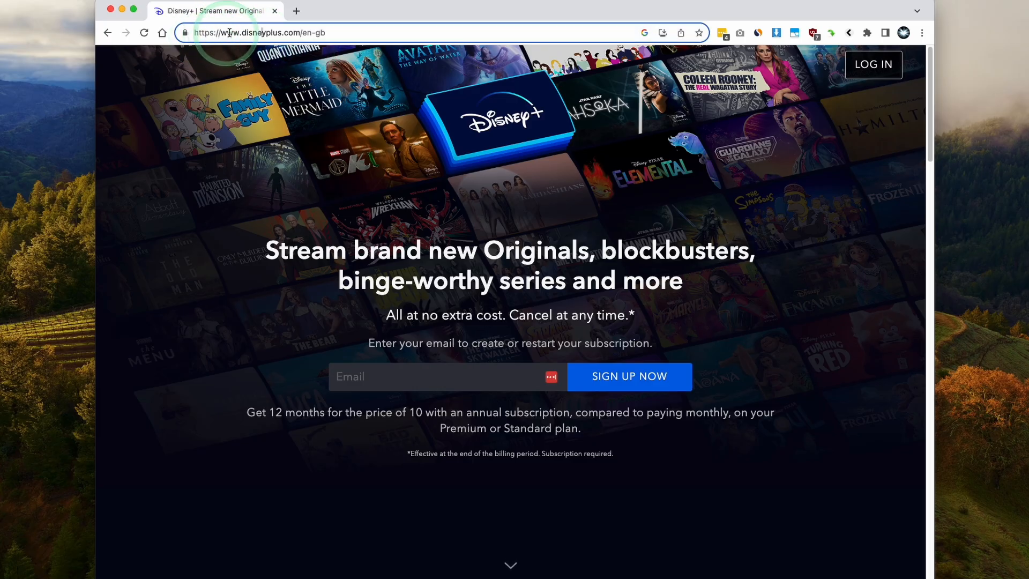
click(873, 64)
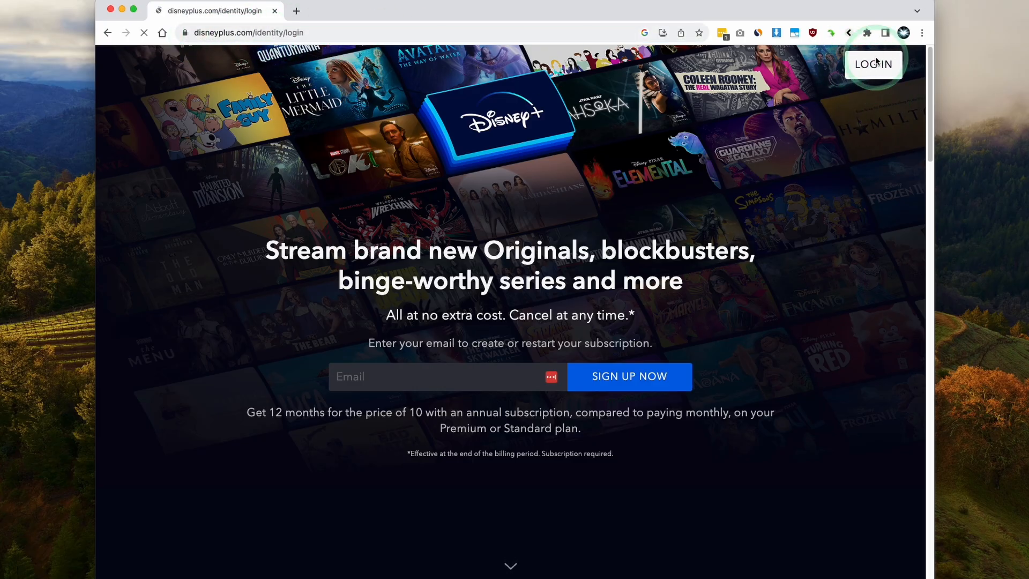
click(874, 64)
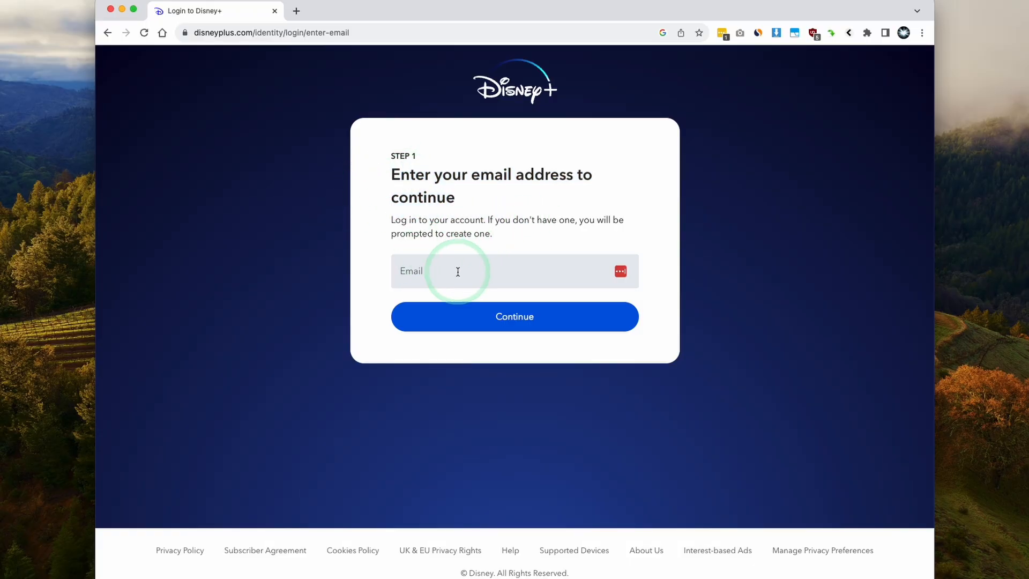
click(514, 316)
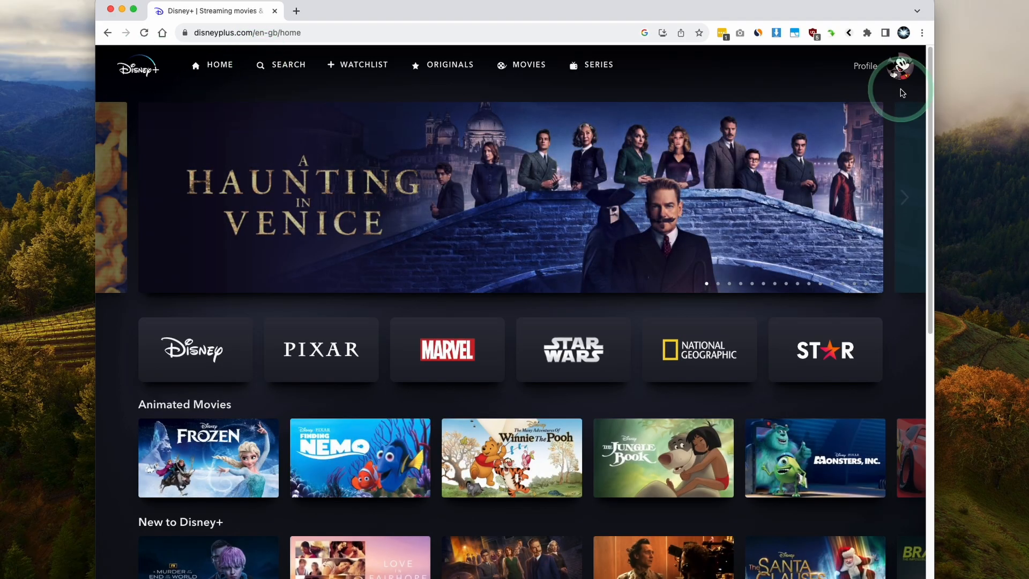
Go to Account from the profile avatar menu.
click(903, 65)
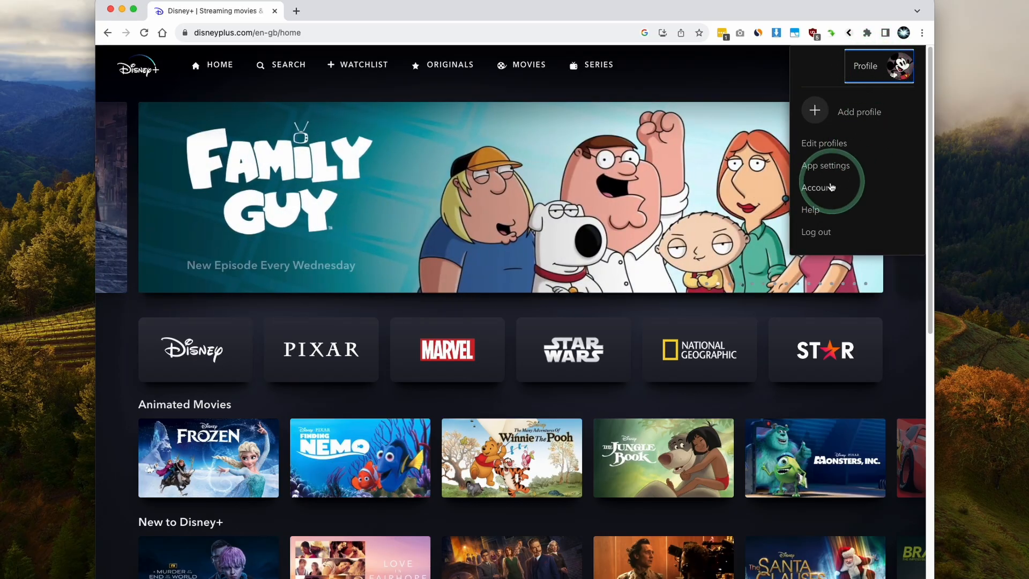
click(818, 187)
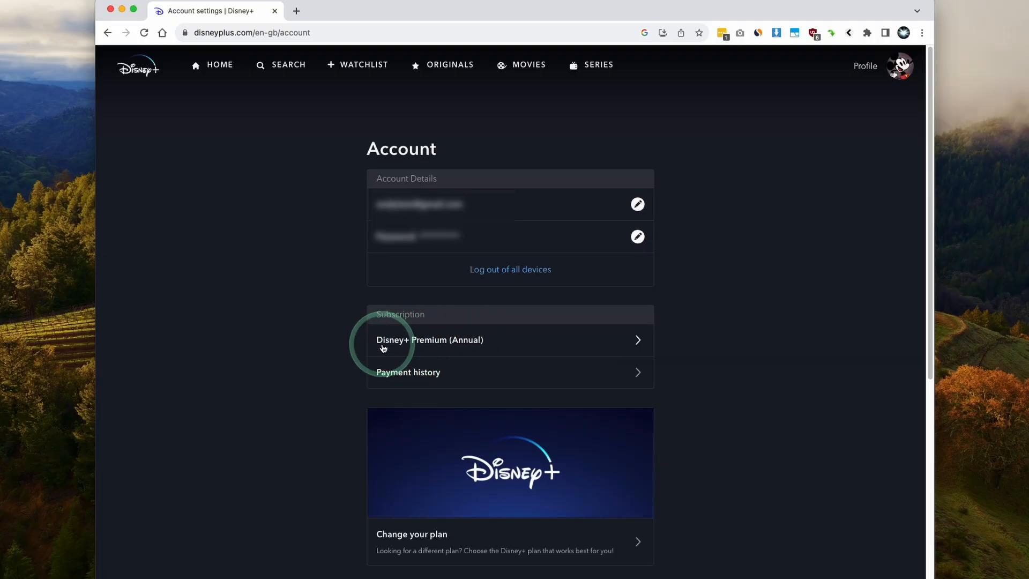
mouse_move(459, 341)
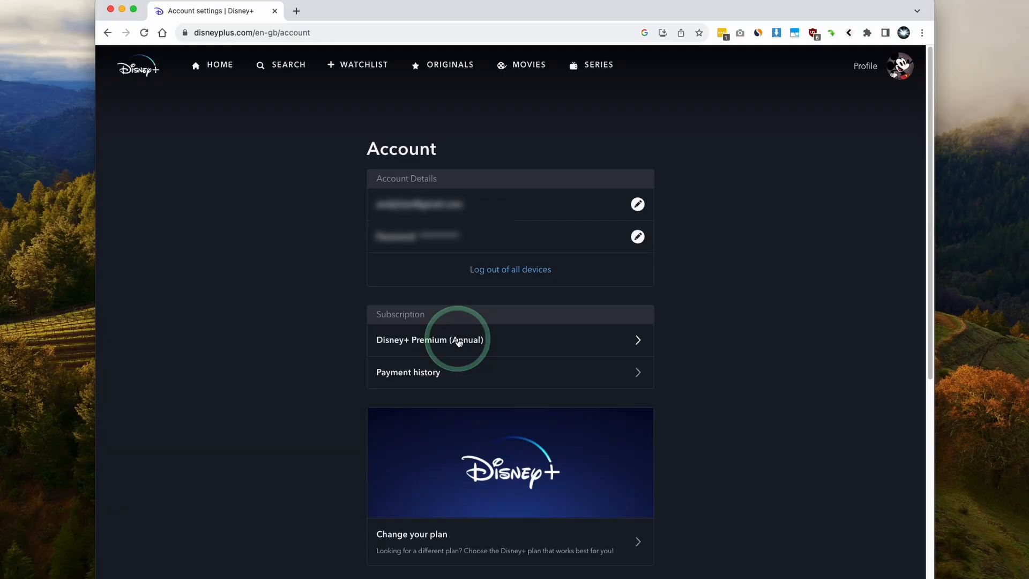
Open the Disney+ Premium (Annual) plan to view price and next payment date.
click(429, 340)
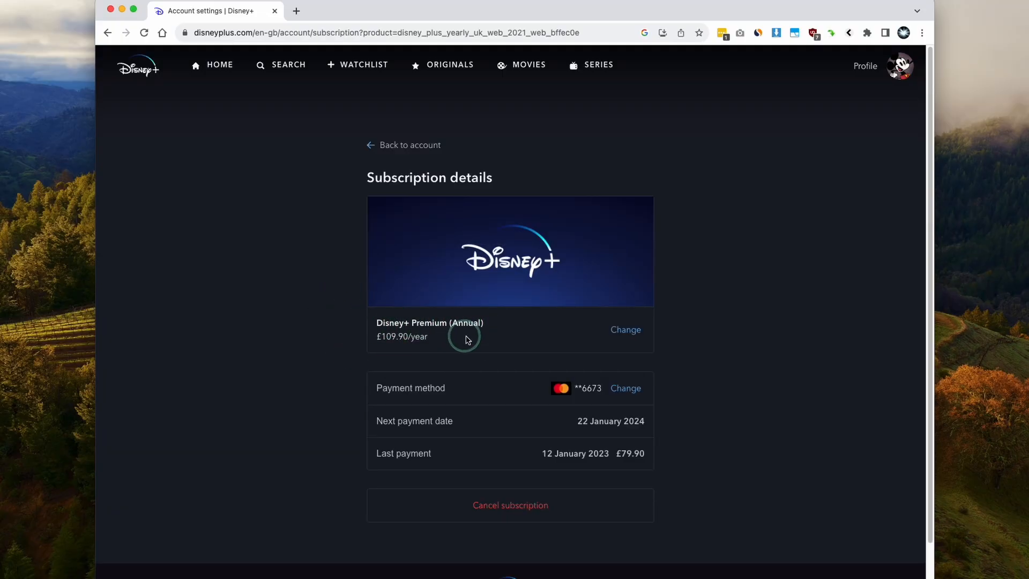
mouse_move(406, 347)
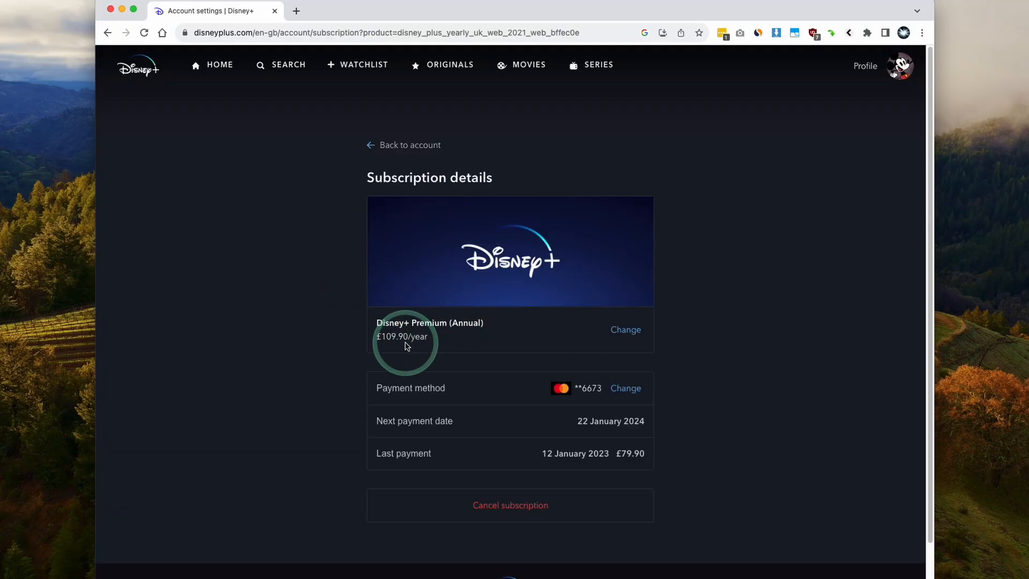
mouse_move(559, 409)
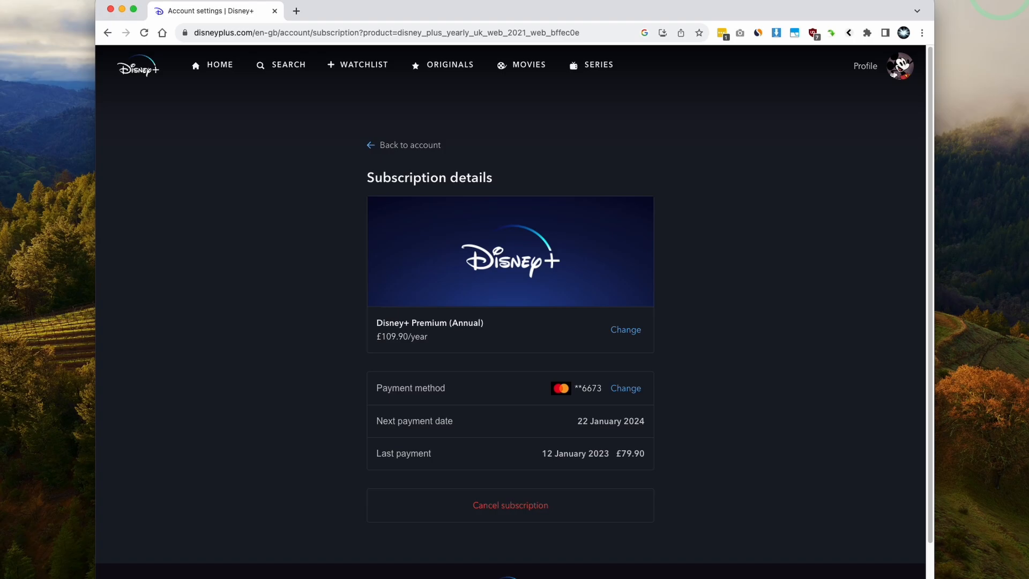
click(611, 421)
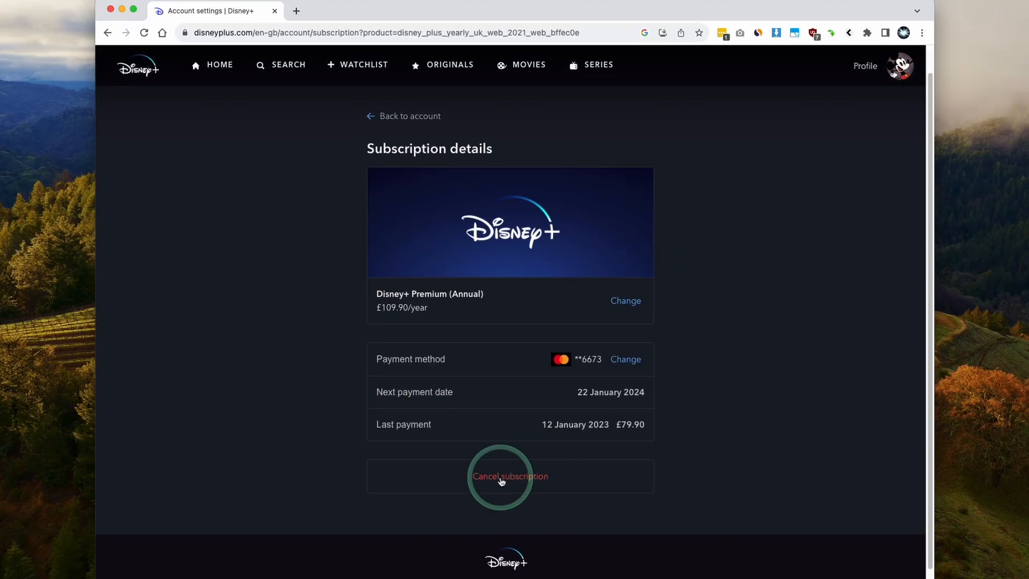
Cancel the Premium (Annual) plan, bypassing the recommended titles, so viewing continues until 22 January 2024.
click(510, 476)
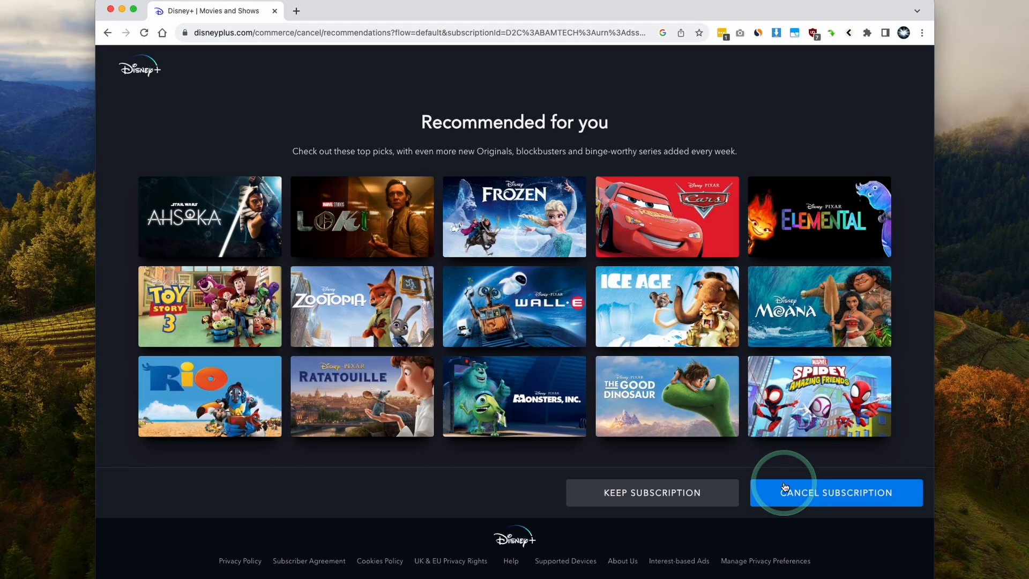
click(836, 493)
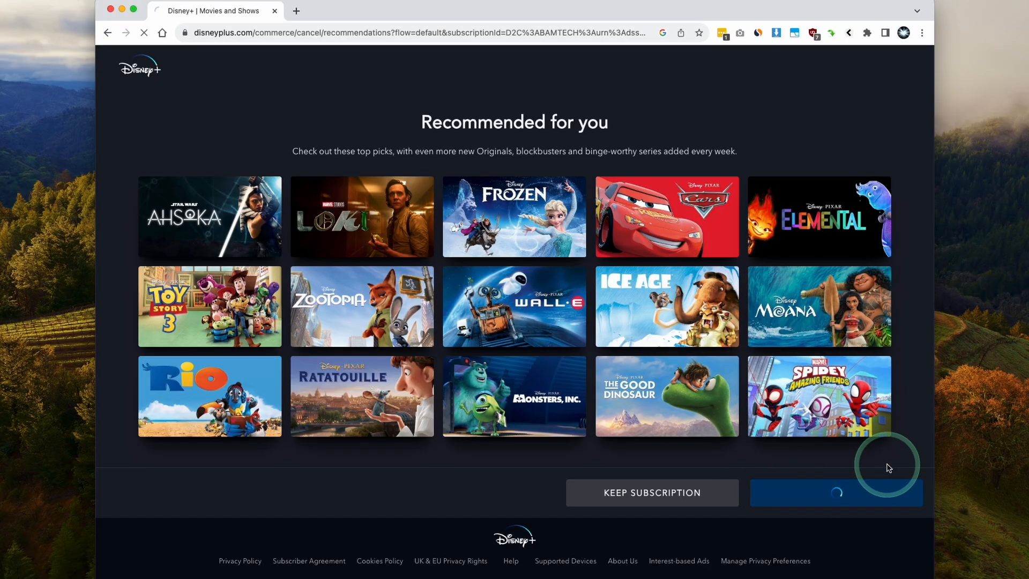
click(836, 492)
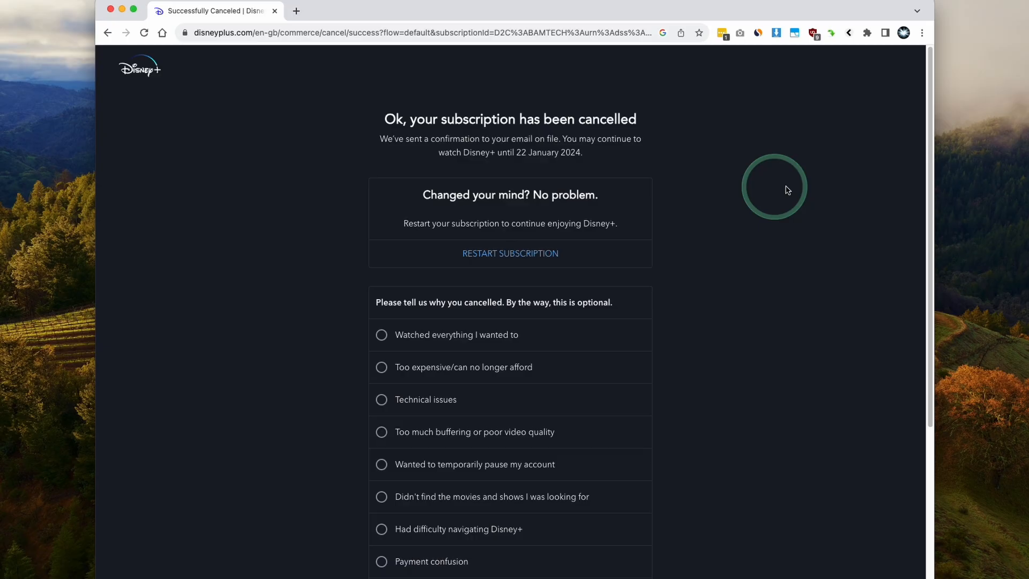
mouse_move(567, 142)
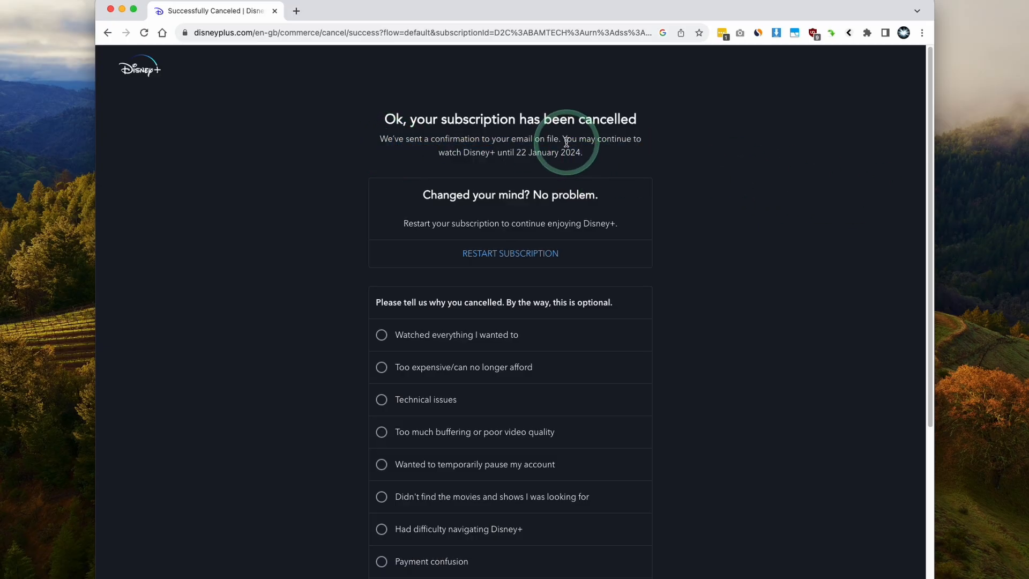
mouse_move(914, 185)
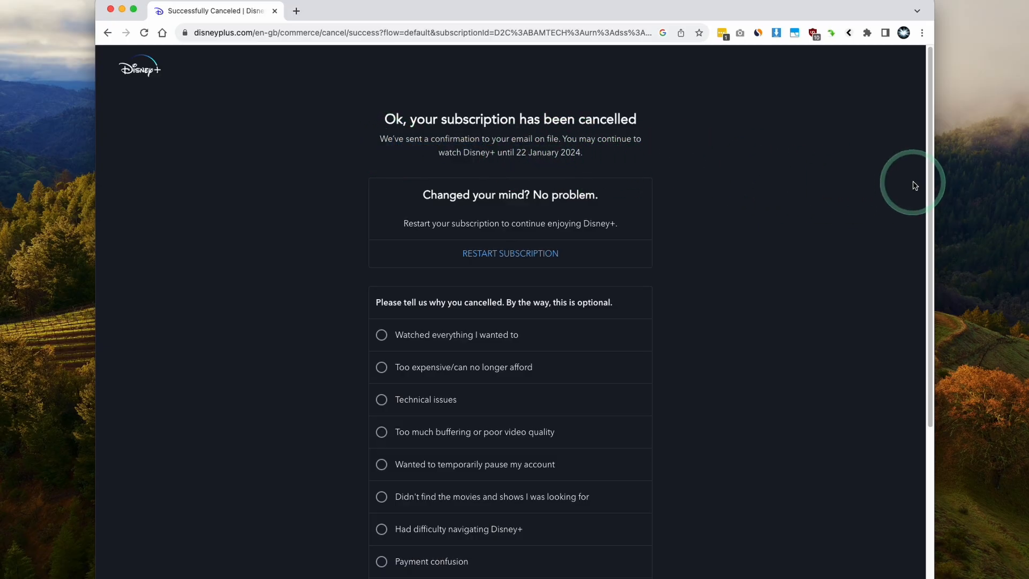
Submit the 'Too expensive/can no longer afford' survey reason and return to the home page.
scroll(down, 3)
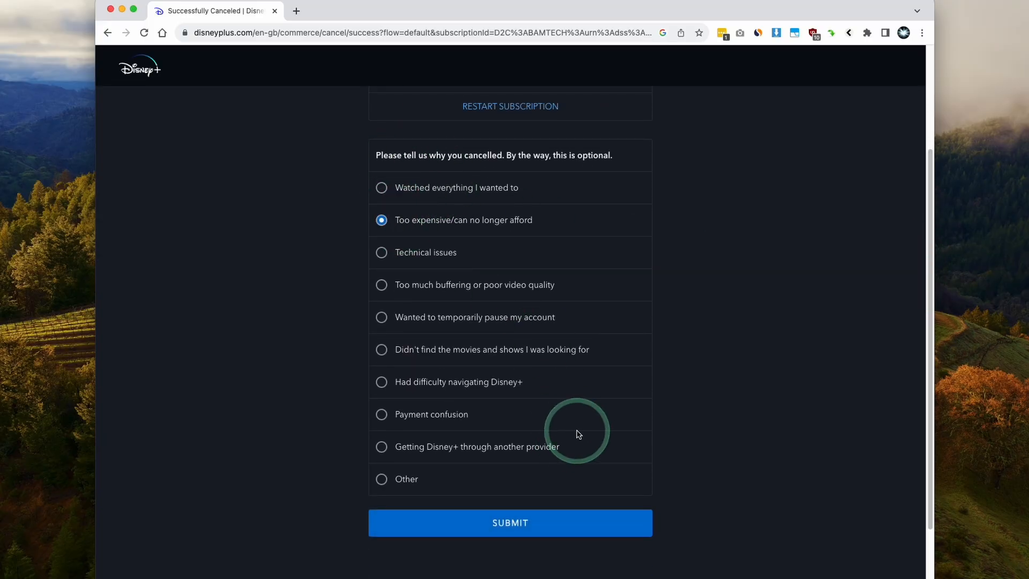
click(510, 522)
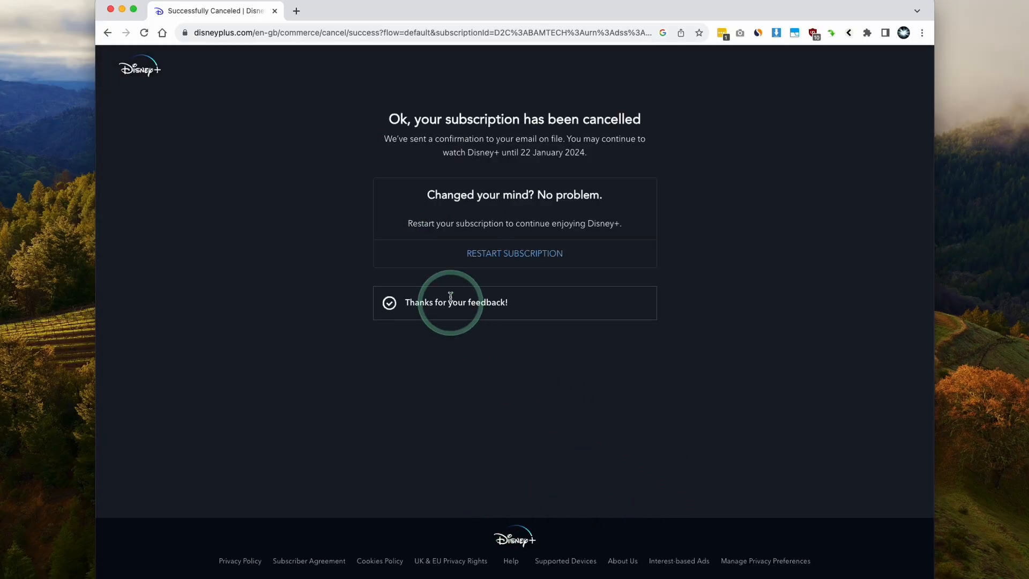
double_click(455, 302)
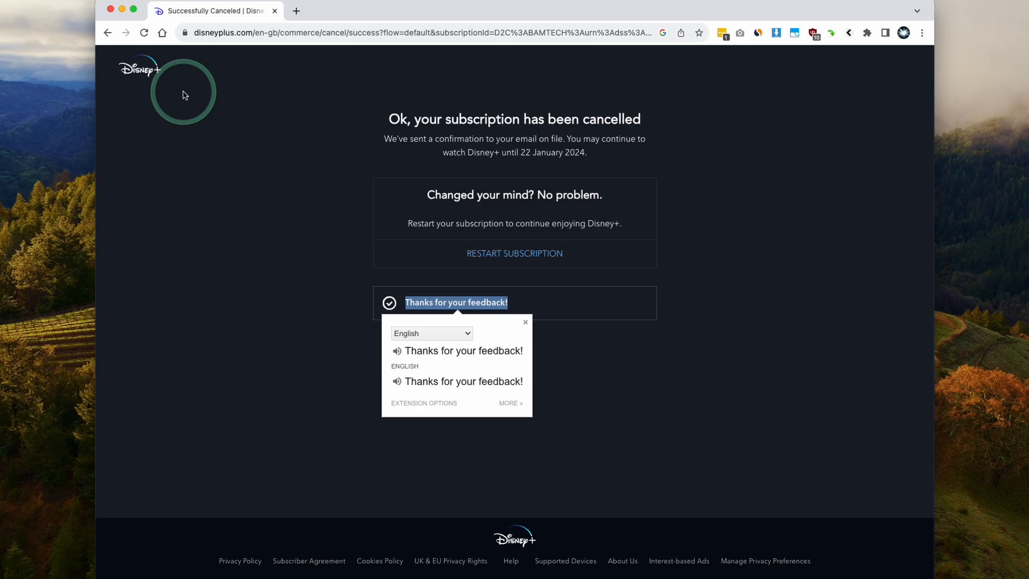
click(138, 70)
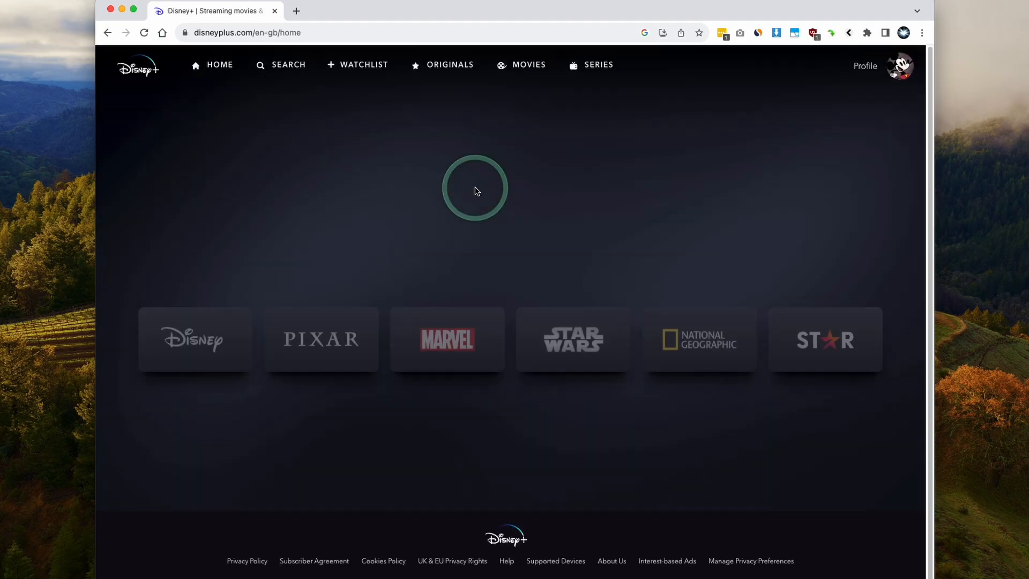
Resume and pause Frozen, then return to its title page showing 20 minutes remaining.
click(194, 340)
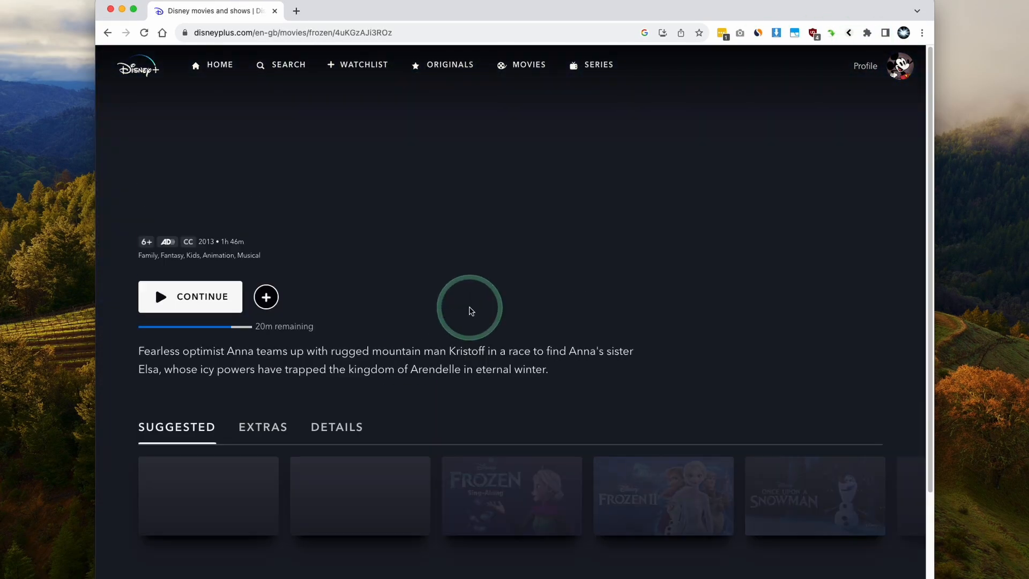
click(191, 296)
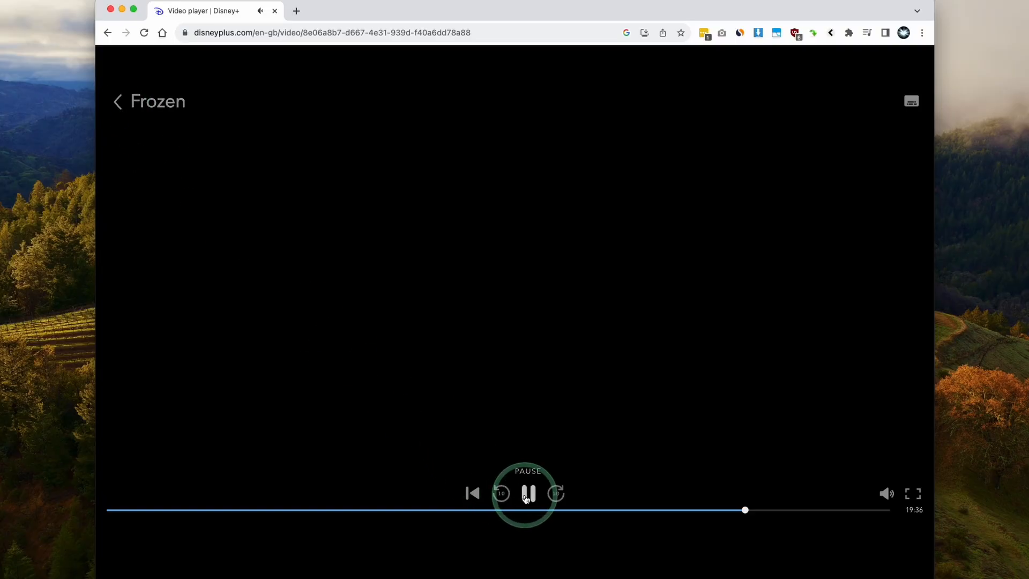
click(527, 493)
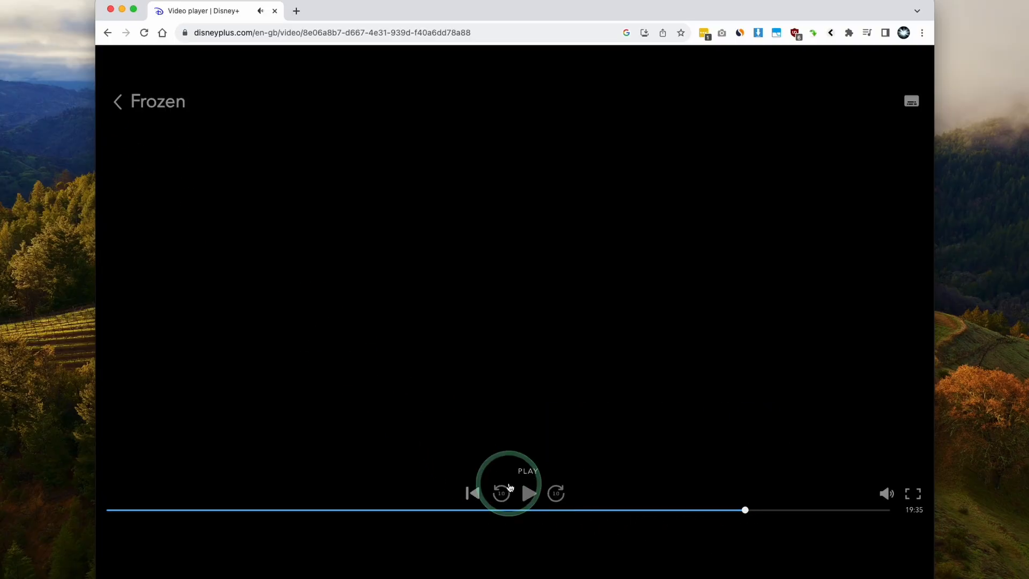
click(117, 102)
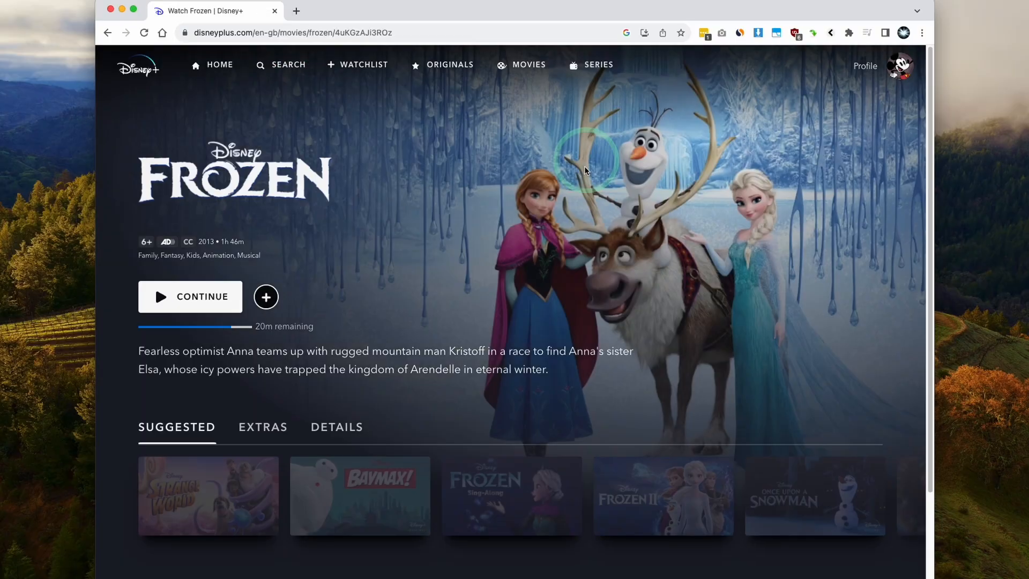
scroll(down, 3)
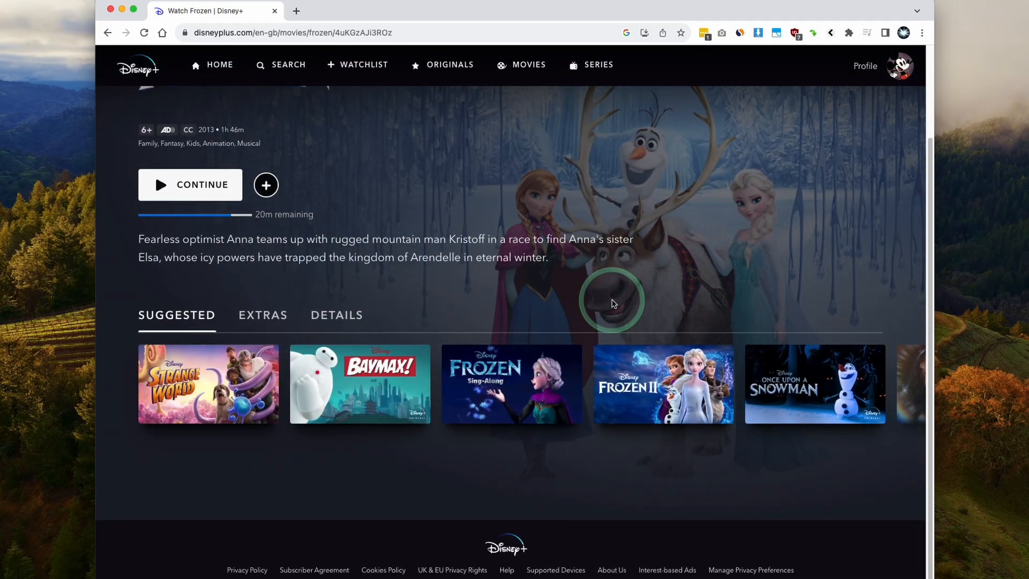